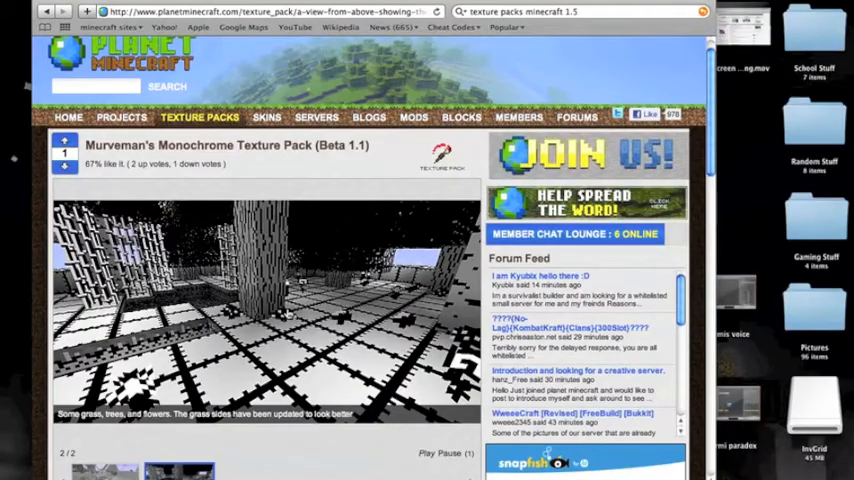
# Reveal the downloaded monochrome texture pack in Finder from the browser's downloads list
pyautogui.scroll(-3)
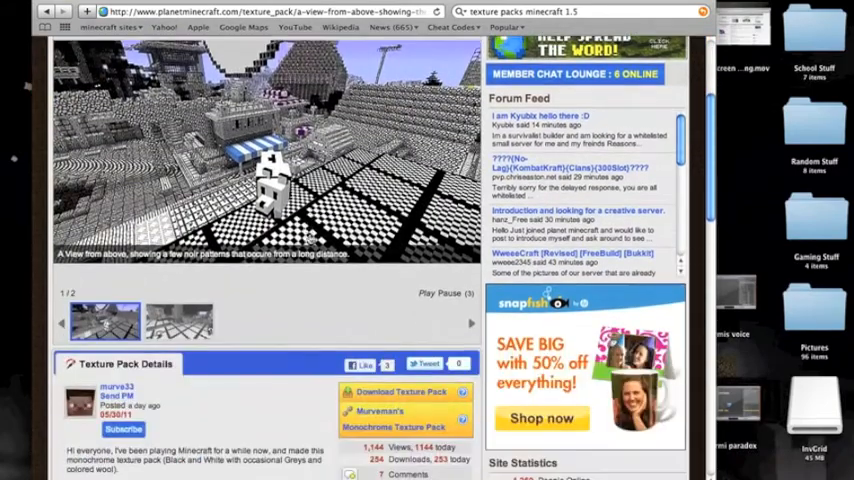
pyautogui.scroll(-3)
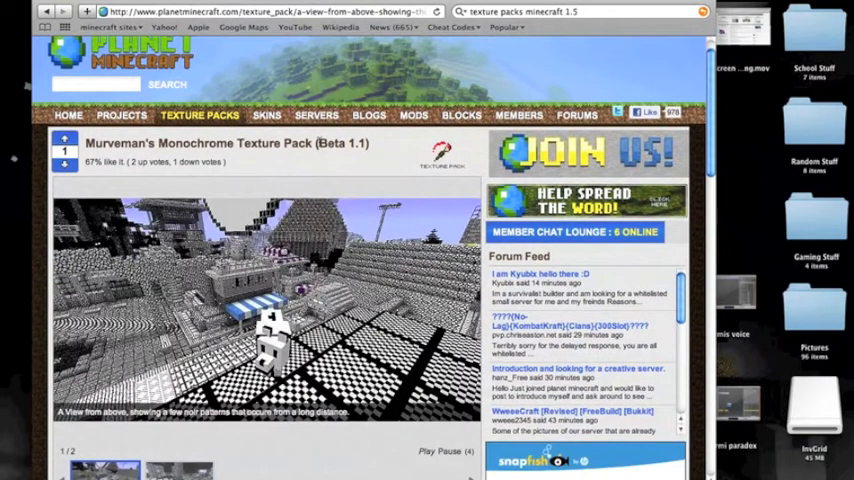
pyautogui.scroll(-3)
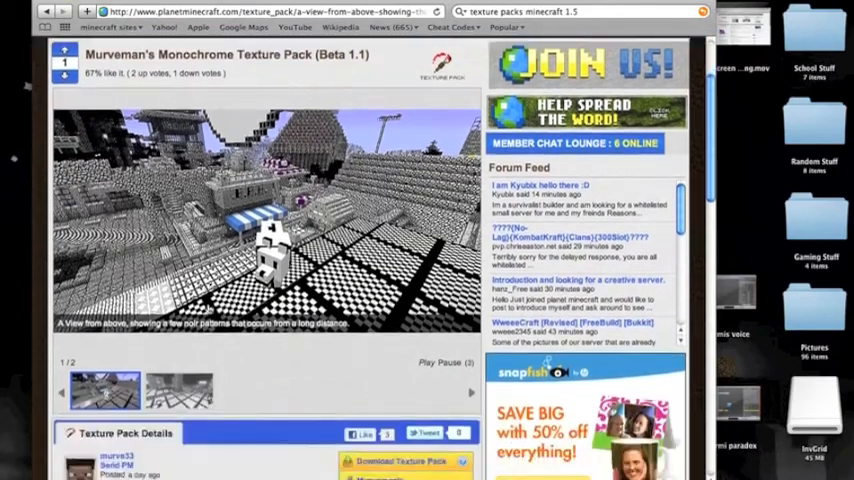
pyautogui.scroll(-3)
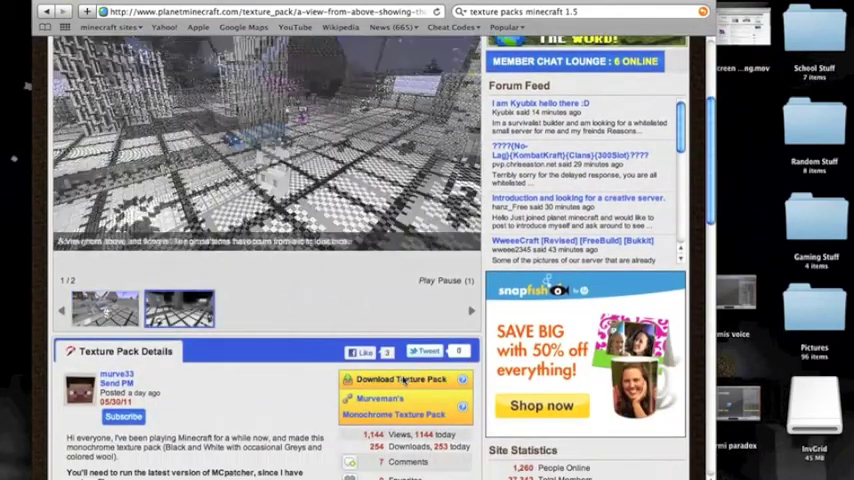
pyautogui.click(402, 380)
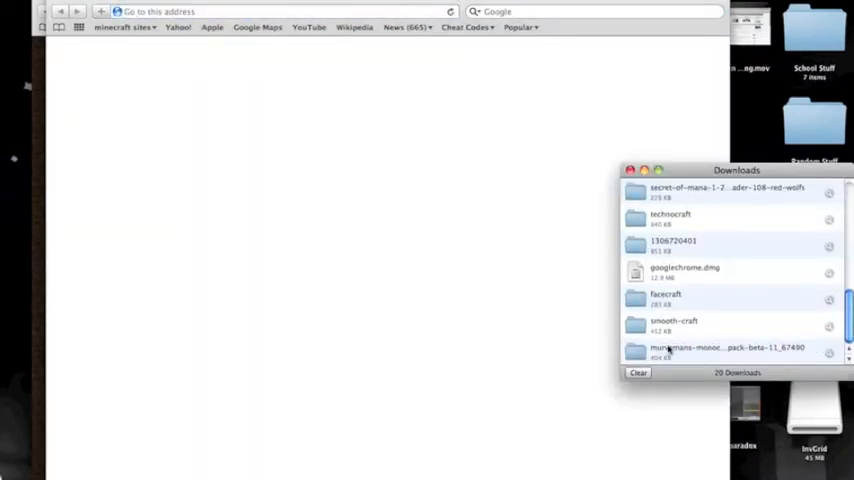
pyautogui.click(724, 348)
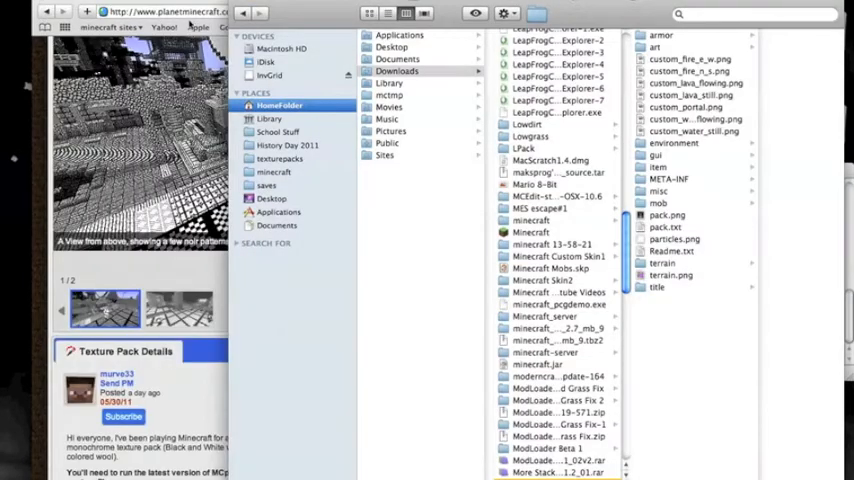
pyautogui.click(178, 308)
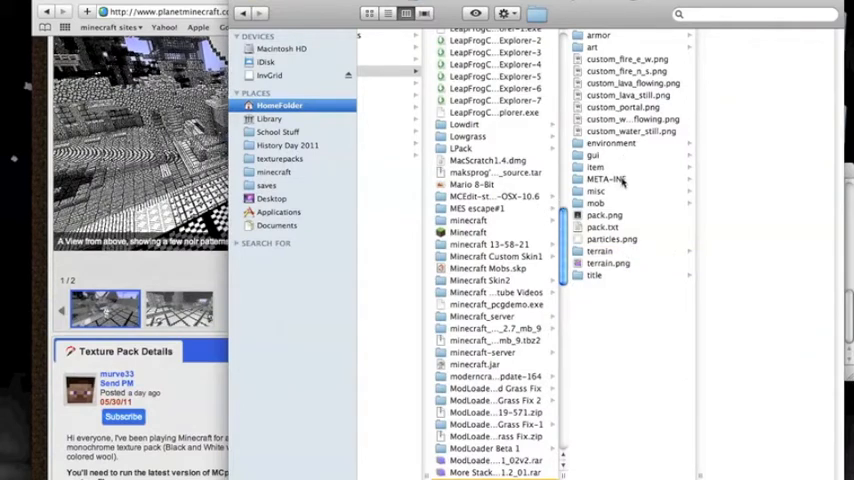
# Select all twenty pack files including the environment folder and copy them
pyautogui.rightClick(608, 180)
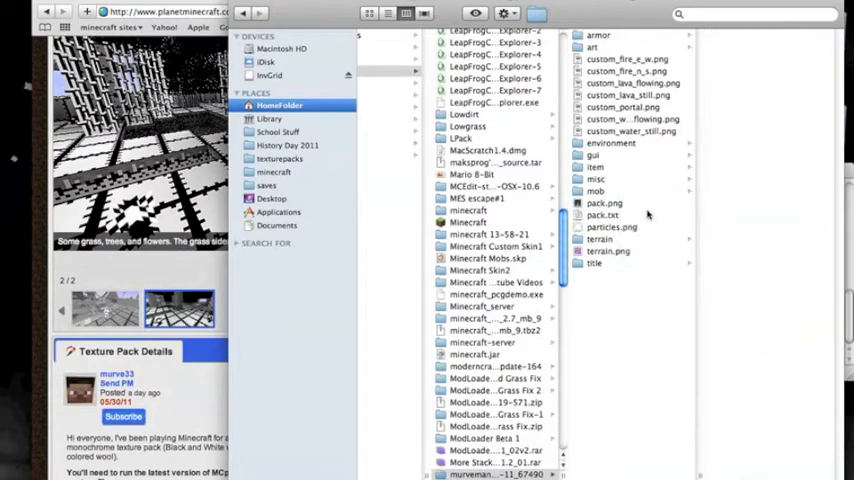
pyautogui.click(596, 264)
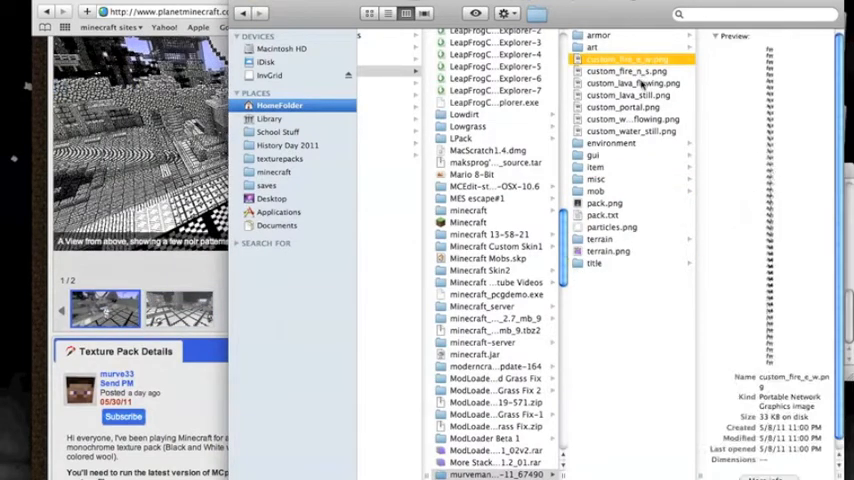
pyautogui.click(612, 144)
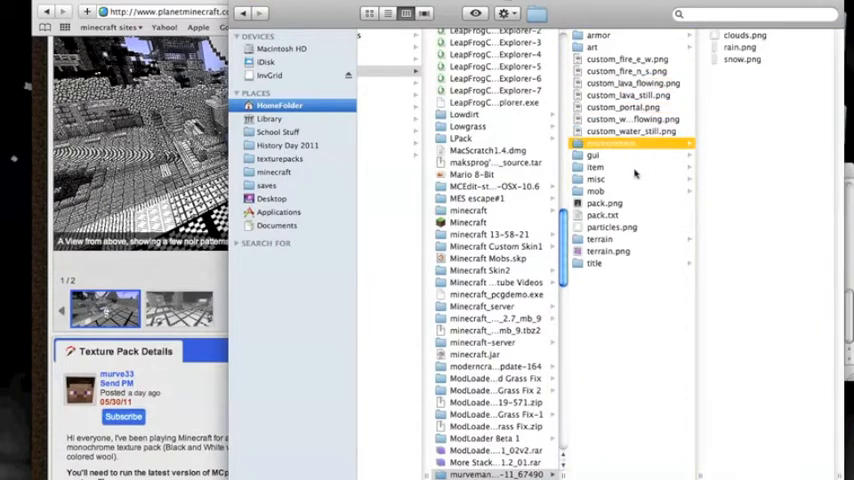
pyautogui.click(596, 264)
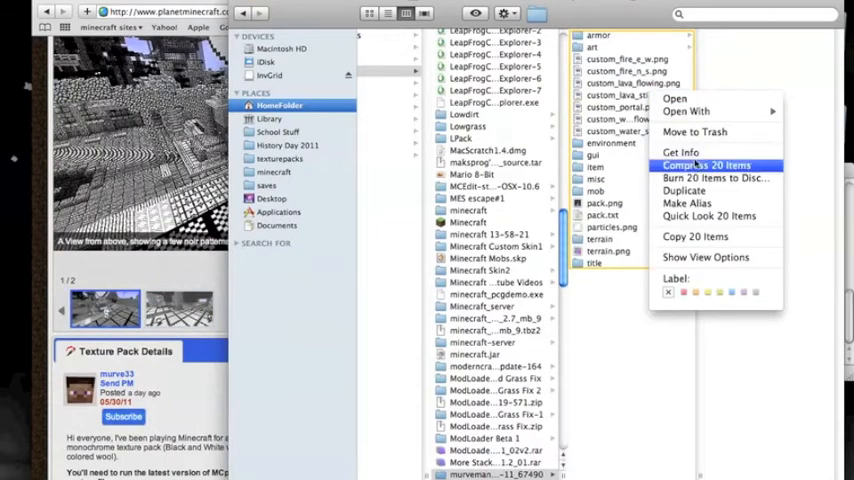
pyautogui.moveTo(688, 204)
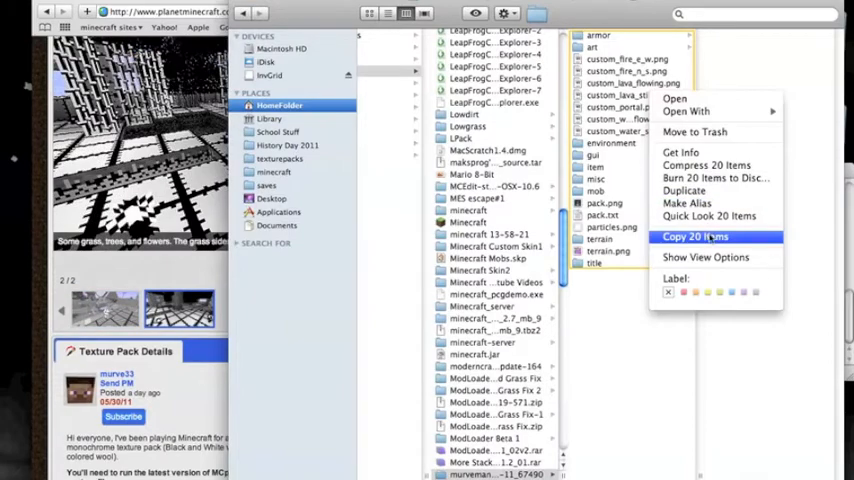
pyautogui.click(694, 236)
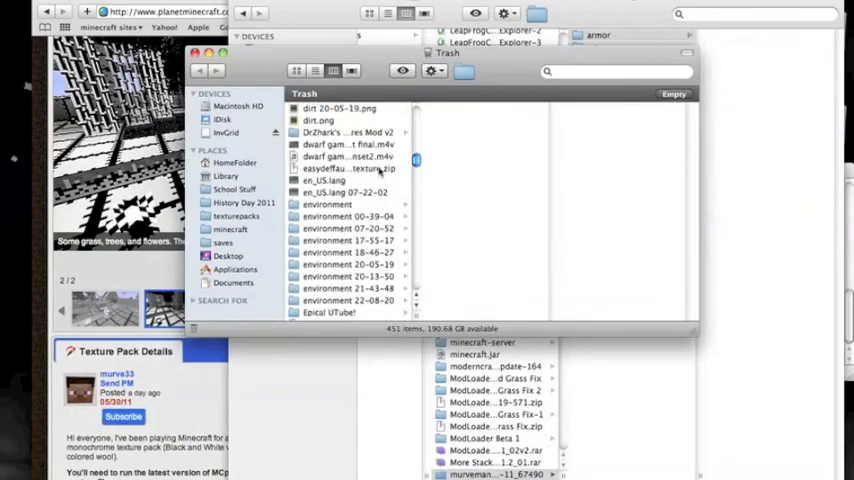
# Scroll the Trash to the trashed minecraft folder and bring up its actions
pyautogui.scroll(-3)
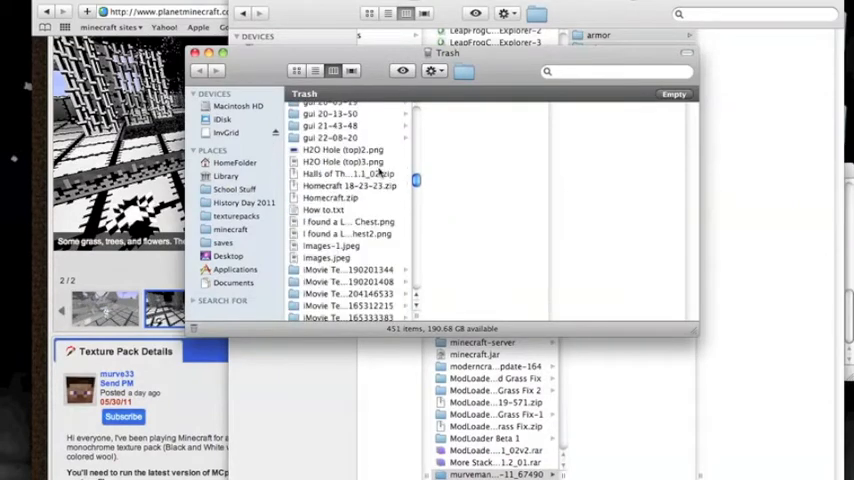
pyautogui.scroll(-3)
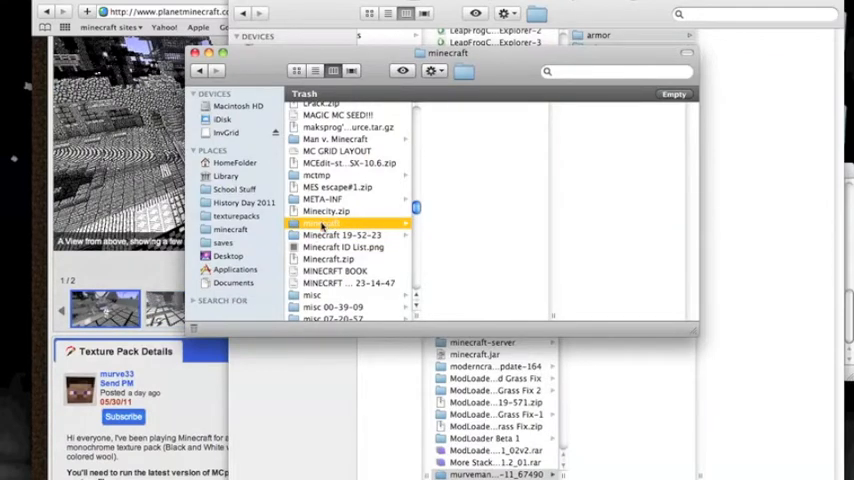
pyautogui.rightClick(344, 222)
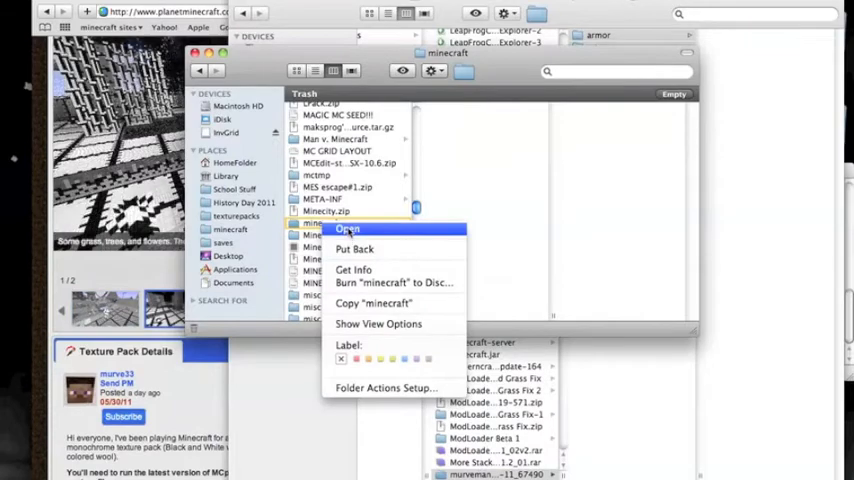
pyautogui.rightClick(324, 224)
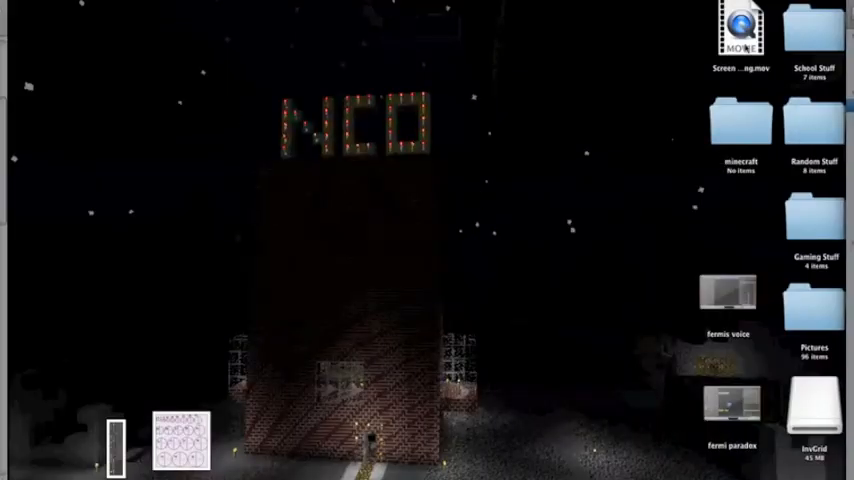
# Drag the empty minecraft folder to the desktop centre and open it
pyautogui.moveTo(740, 126); pyautogui.dragTo(480, 144)
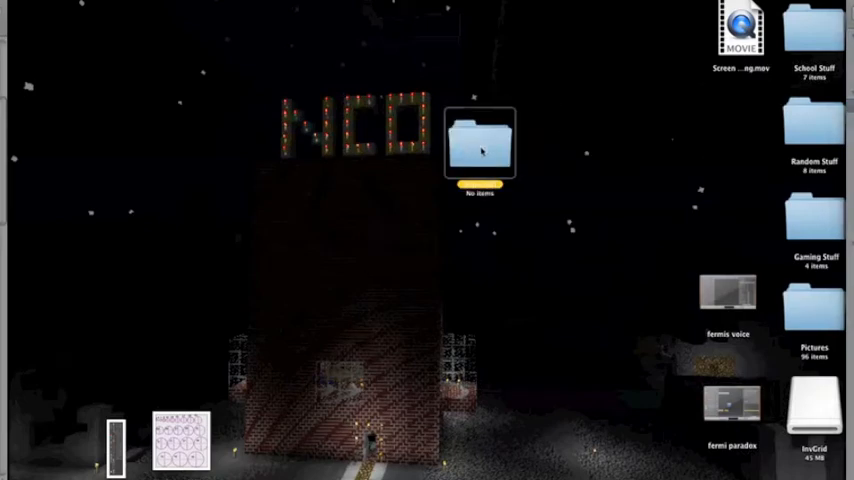
pyautogui.doubleClick(480, 144)
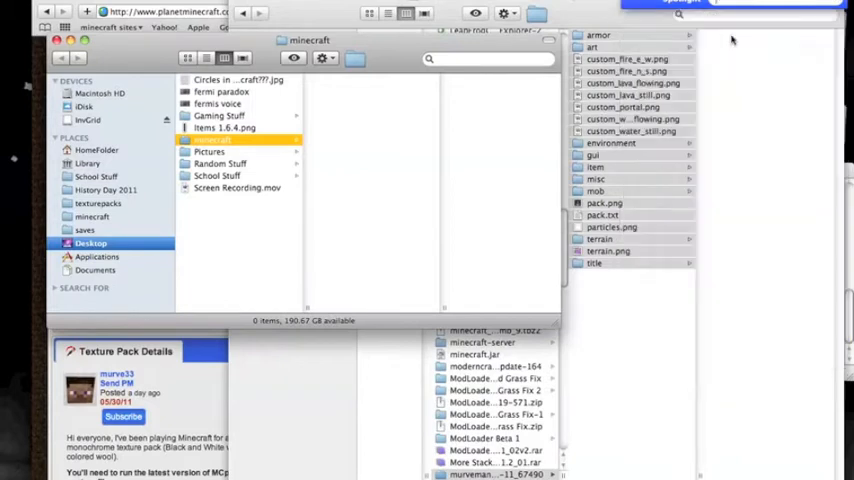
pyautogui.moveTo(358, 92)
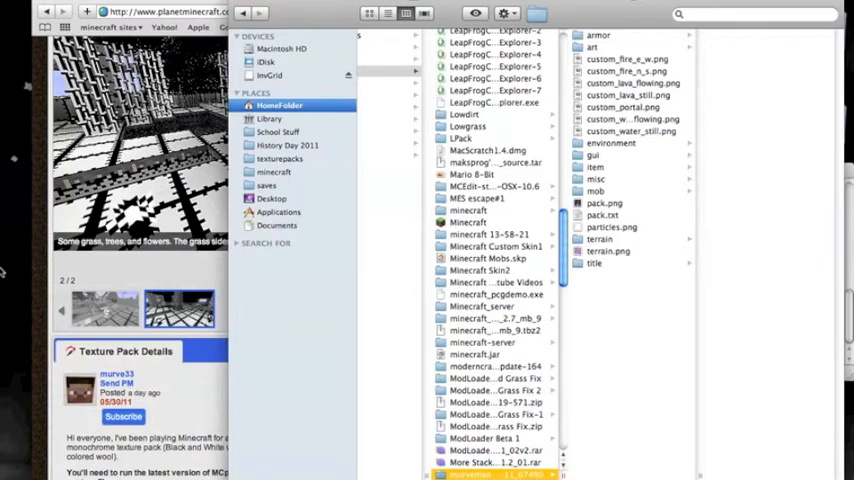
# Dismiss the can't-open Minecraft warning, then find the trashed minecraft folder in the Trash
pyautogui.doubleClick(490, 472)
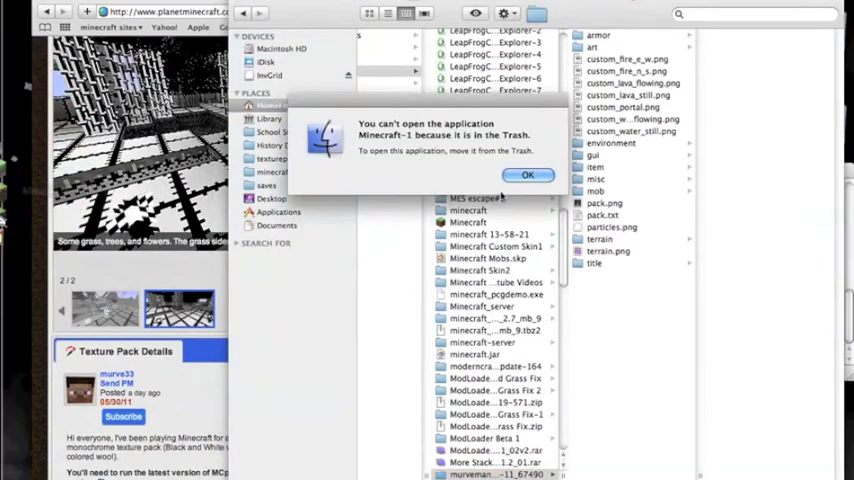
pyautogui.click(528, 176)
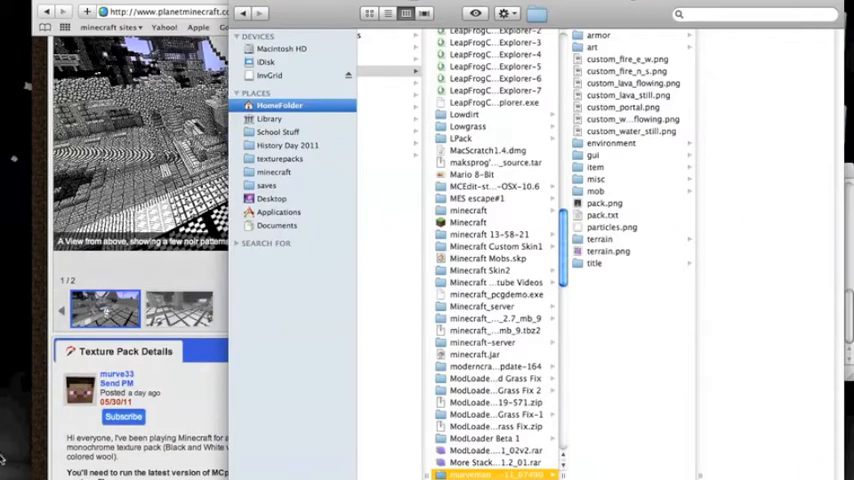
pyautogui.click(180, 308)
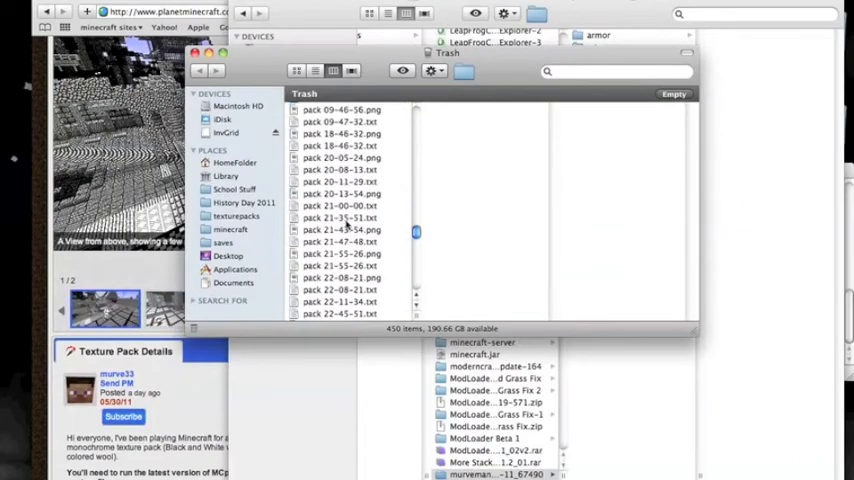
pyautogui.scroll(-3)
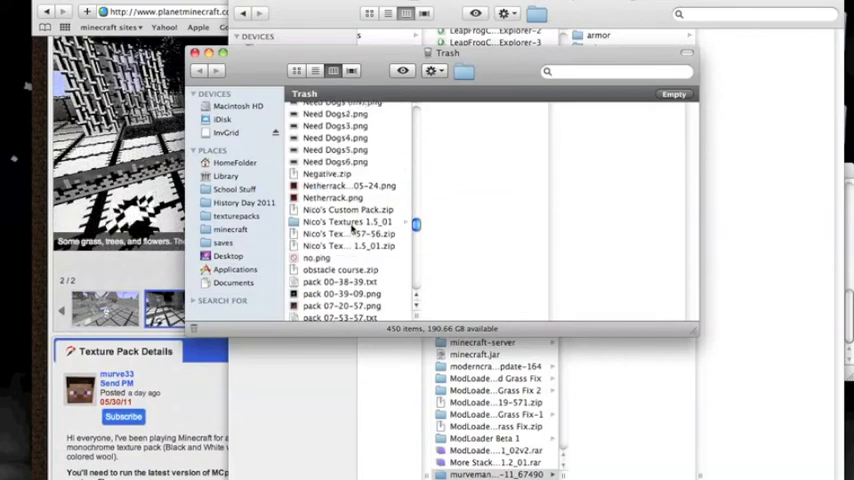
pyautogui.scroll(3)
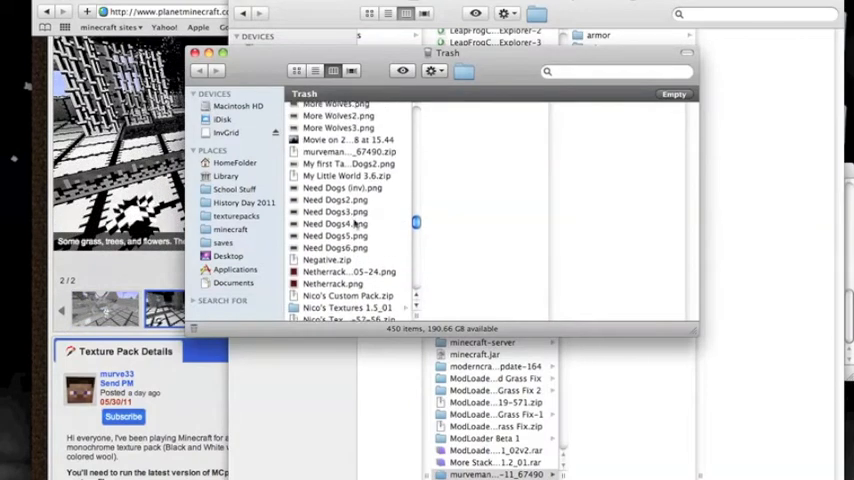
pyautogui.scroll(3)
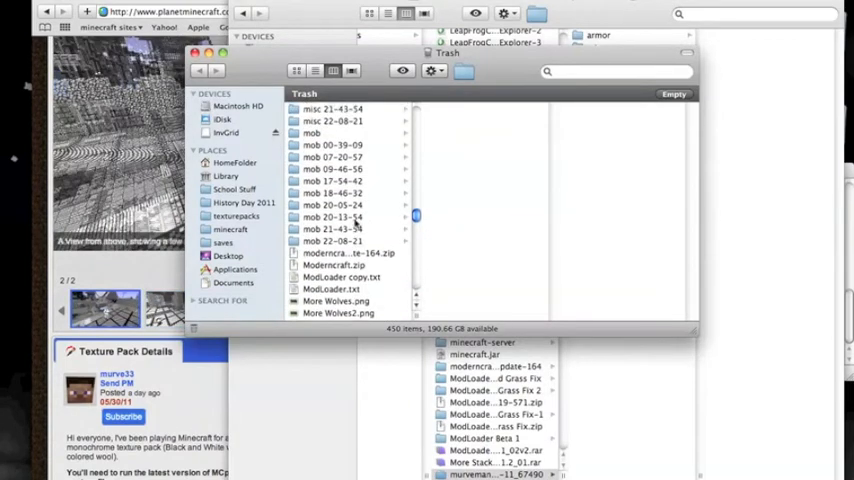
pyautogui.scroll(3)
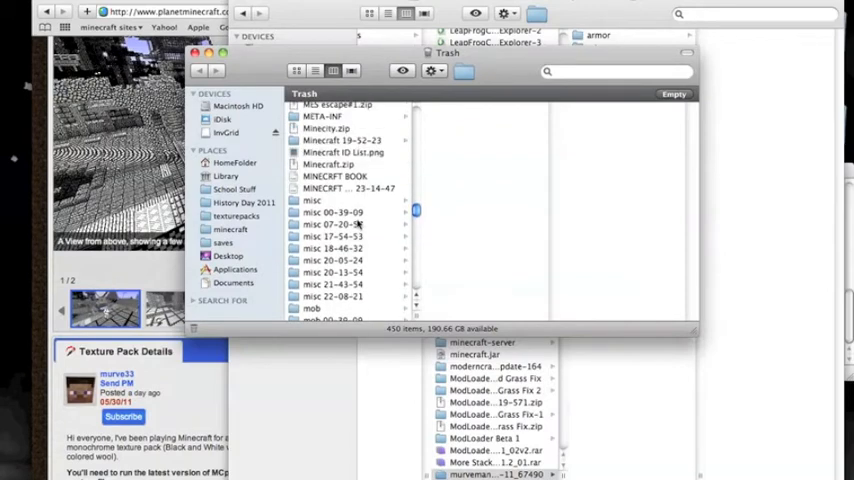
pyautogui.scroll(3)
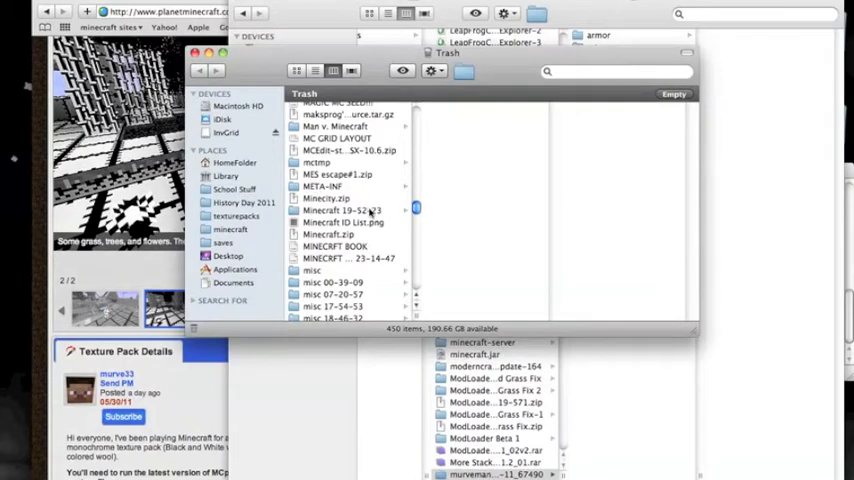
pyautogui.click(356, 210)
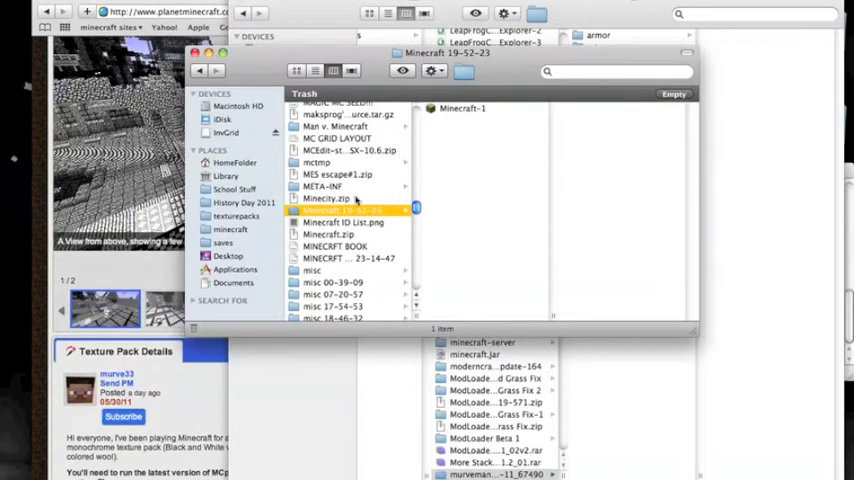
pyautogui.rightClick(340, 210)
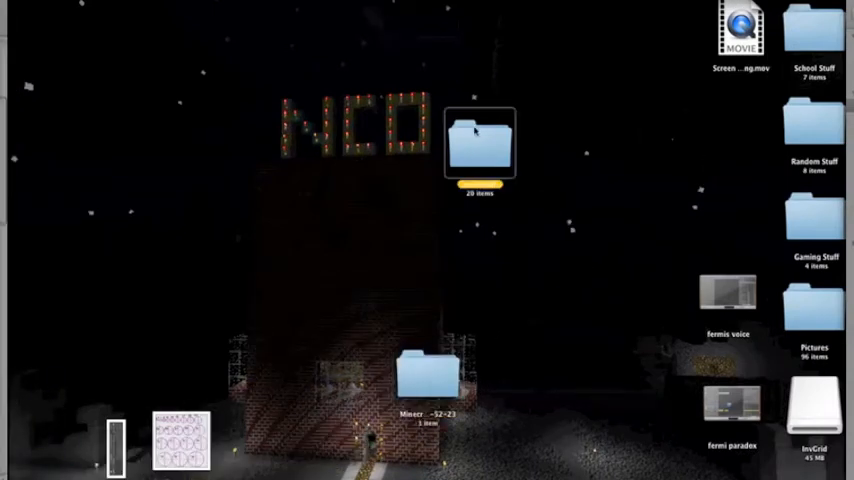
# Open the Minecraft 19-52-23 folder from the desktop to show its Minecraft-1 folder
pyautogui.doubleClick(480, 144)
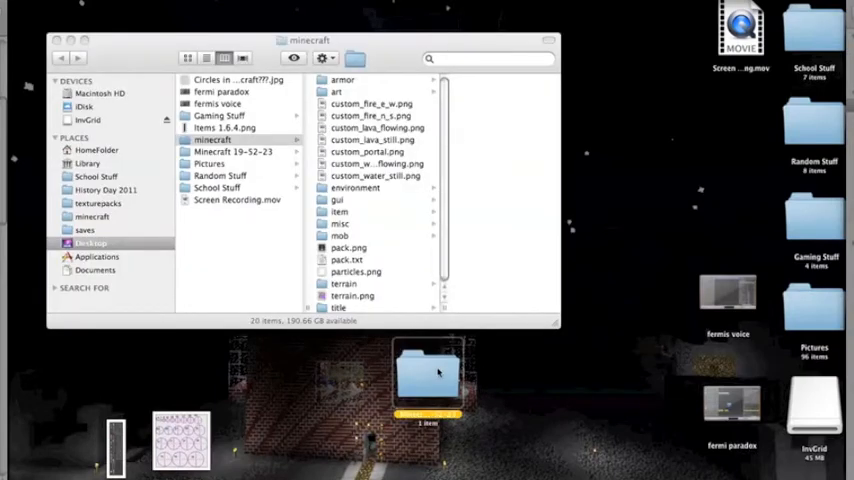
pyautogui.rightClick(234, 152)
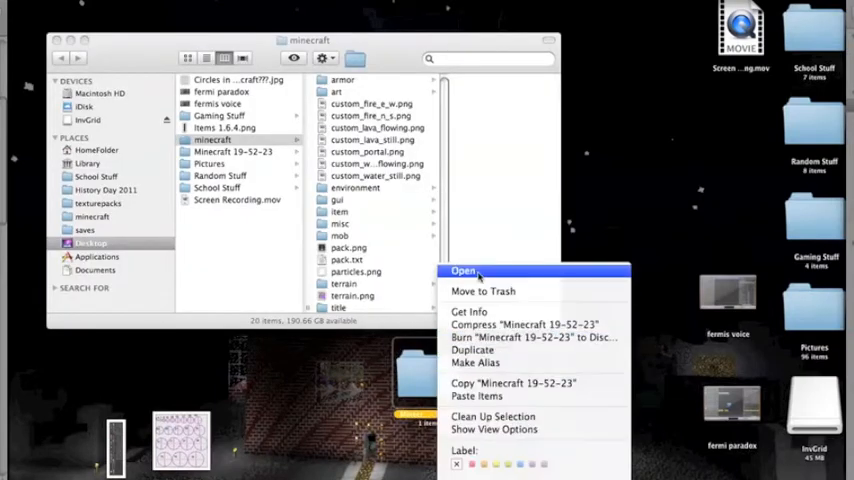
pyautogui.click(464, 270)
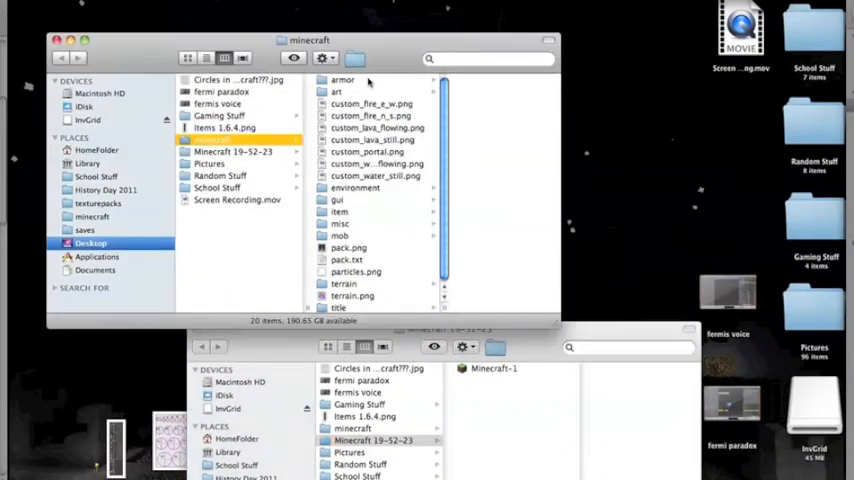
pyautogui.click(344, 80)
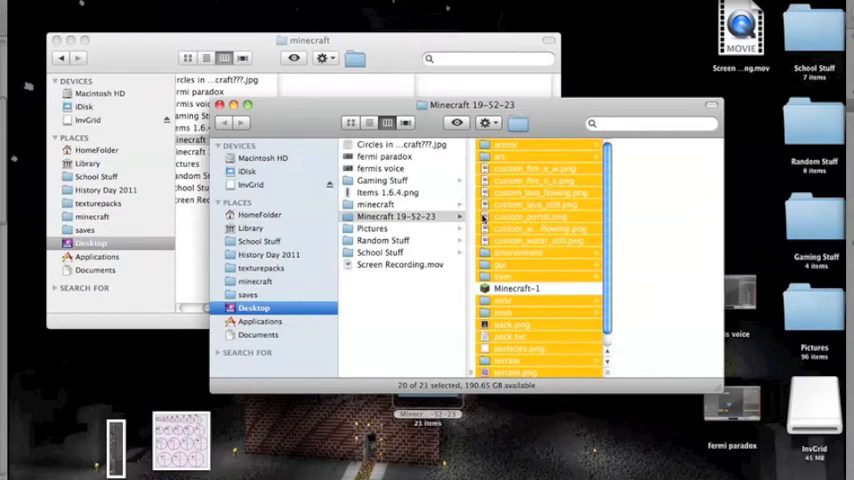
pyautogui.moveTo(510, 218)
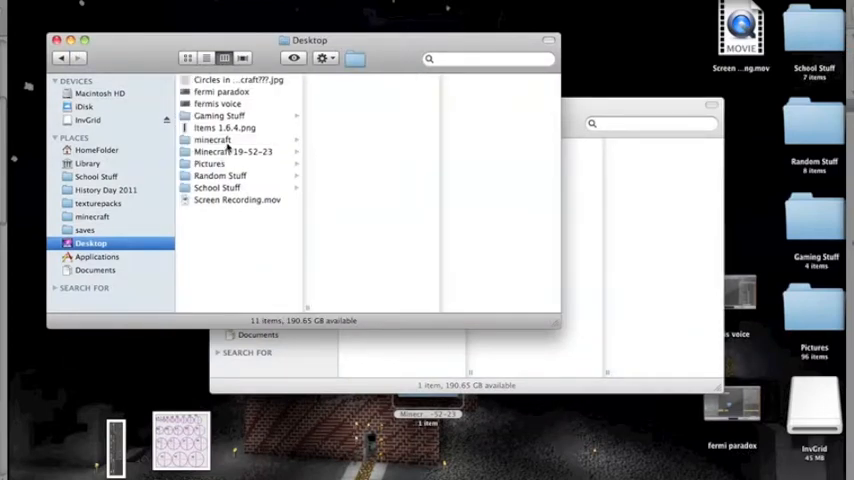
pyautogui.moveTo(270, 170)
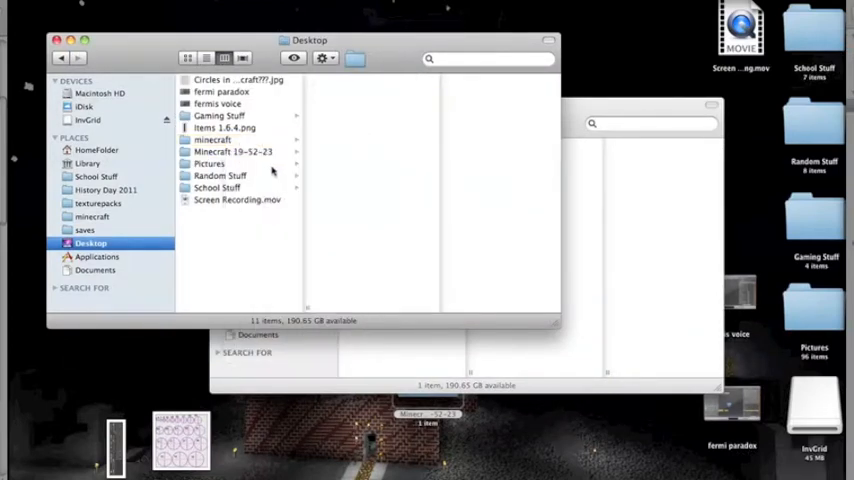
pyautogui.rightClick(212, 140)
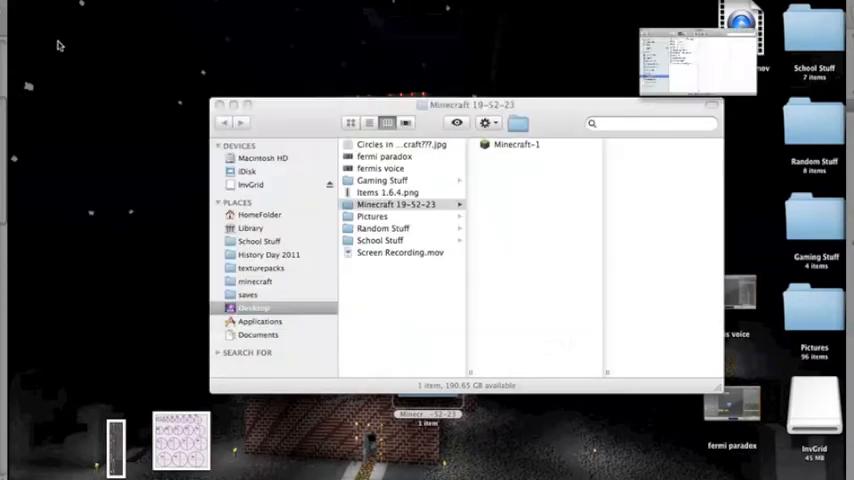
pyautogui.click(220, 104)
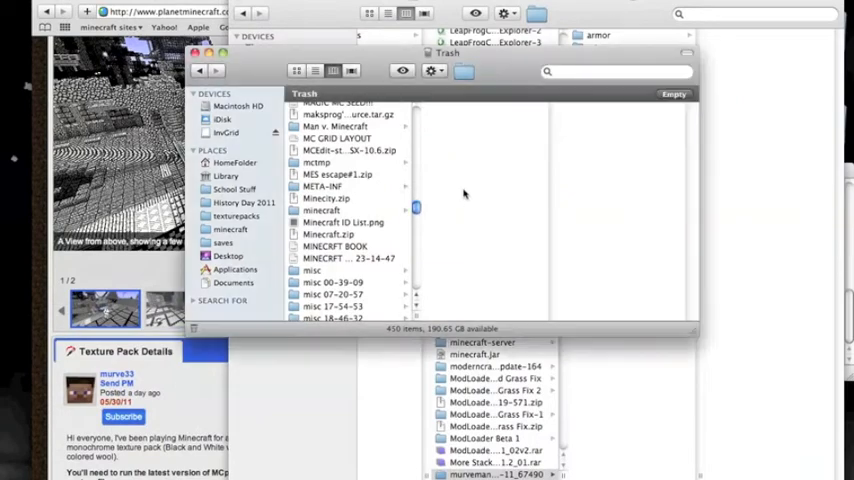
# Compress the twenty selected texture files into a single zip archive
pyautogui.scroll(-3)
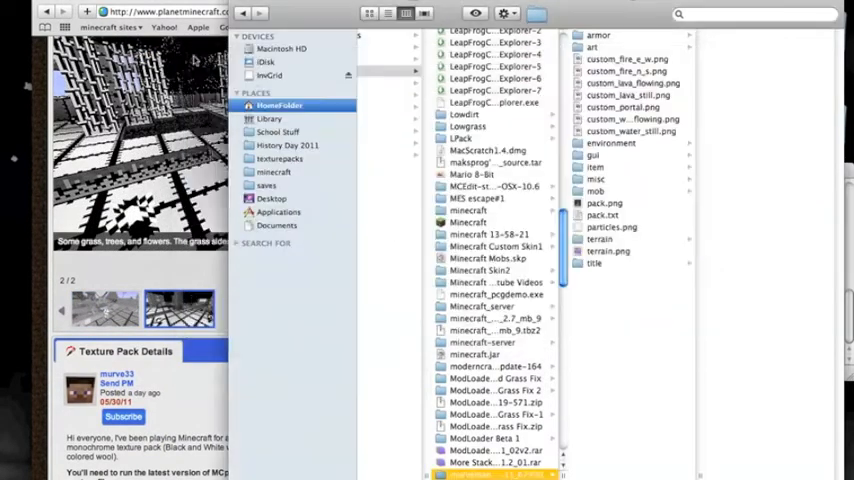
pyautogui.scroll(-3)
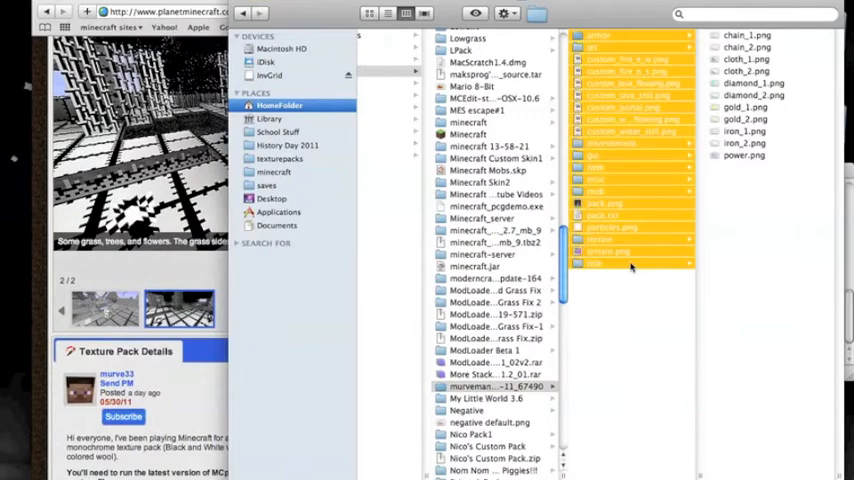
pyautogui.rightClick(630, 264)
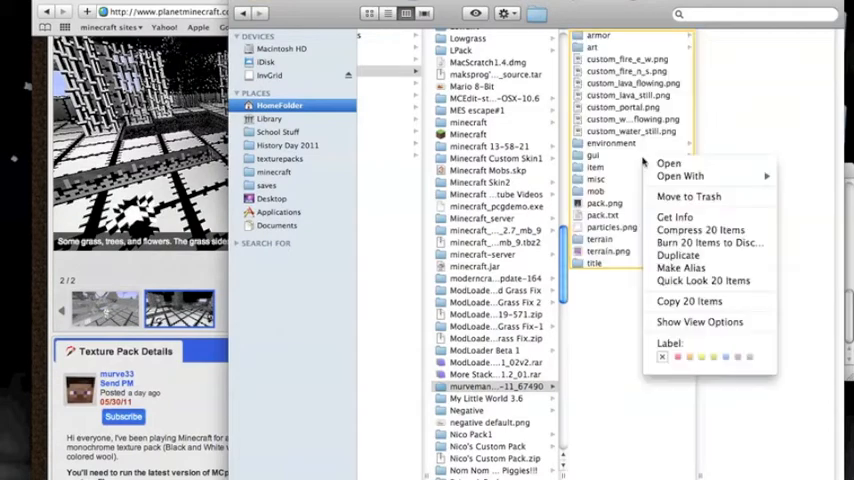
pyautogui.moveTo(700, 230)
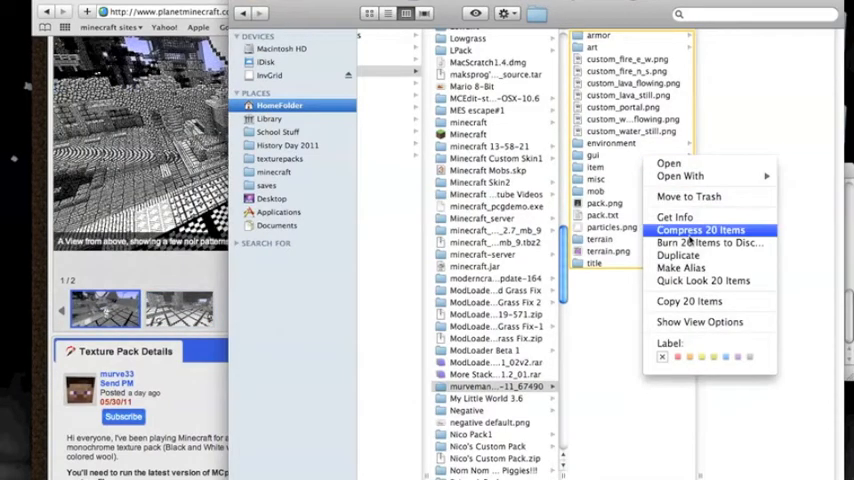
pyautogui.click(700, 230)
pyautogui.write('MonoCraft.zip')
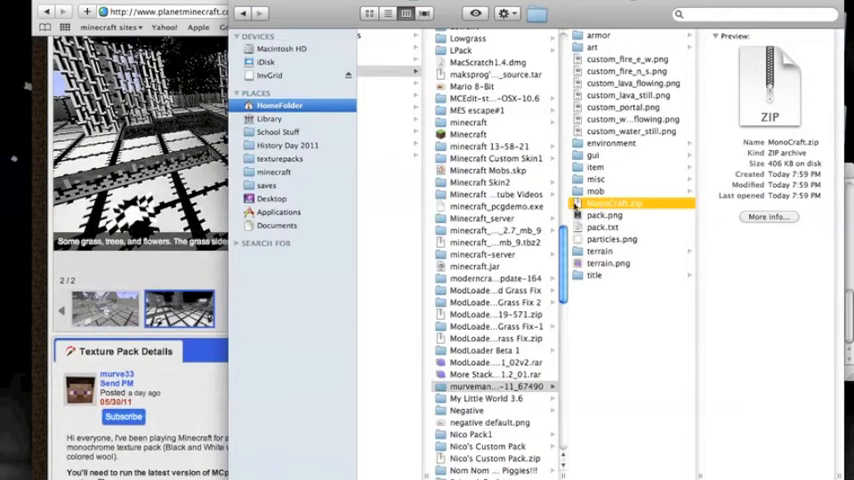
pyautogui.click(280, 158)
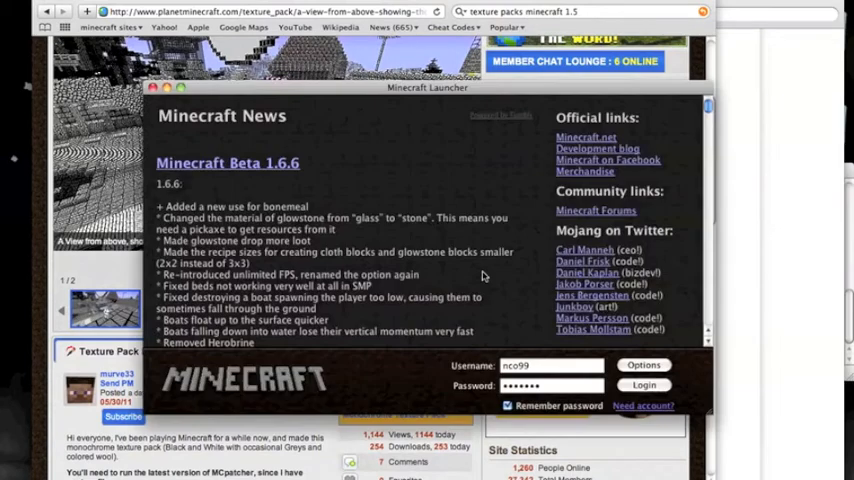
# Log in through the Minecraft launcher and decline the offered update
pyautogui.click(644, 384)
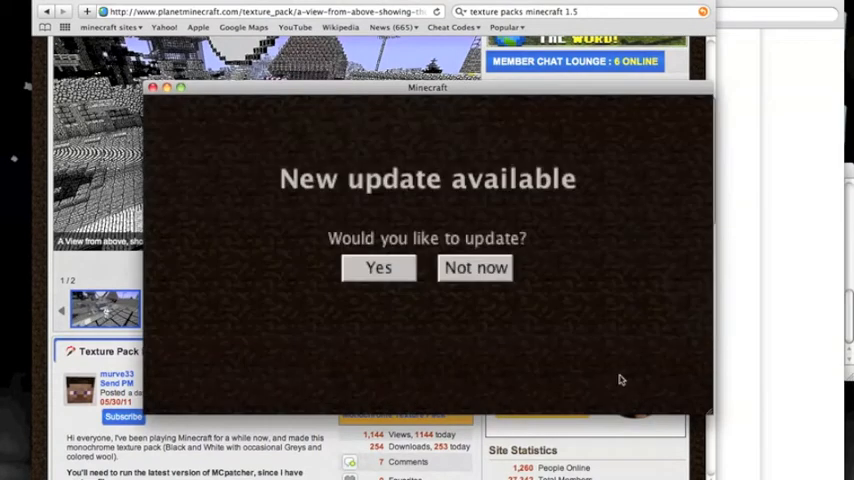
pyautogui.click(378, 268)
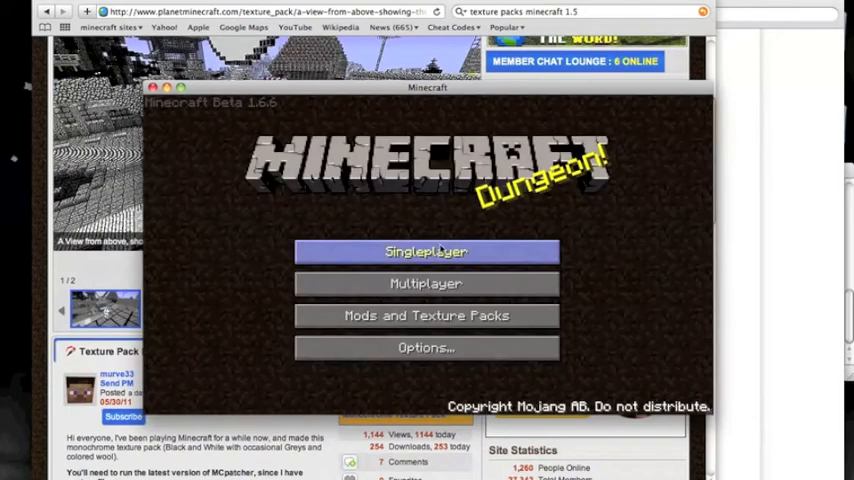
# Choose MonoCraft.zip in Mods and Texture Packs and confirm with Done
pyautogui.click(426, 316)
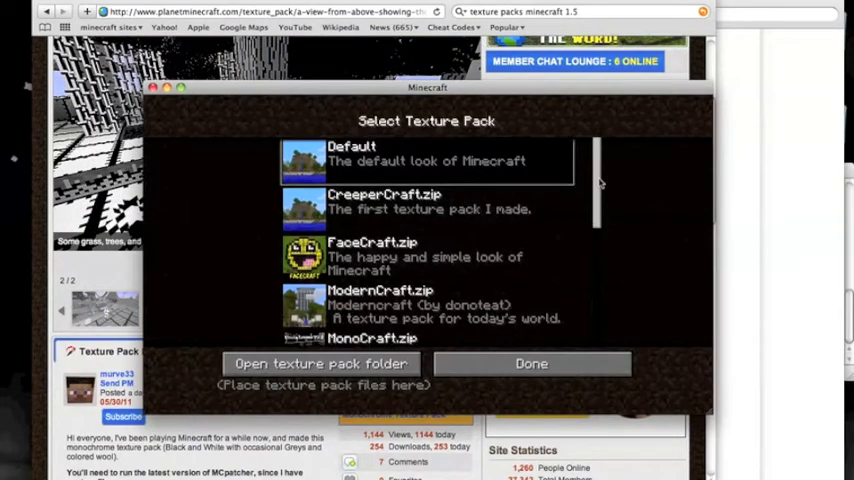
pyautogui.scroll(-3)
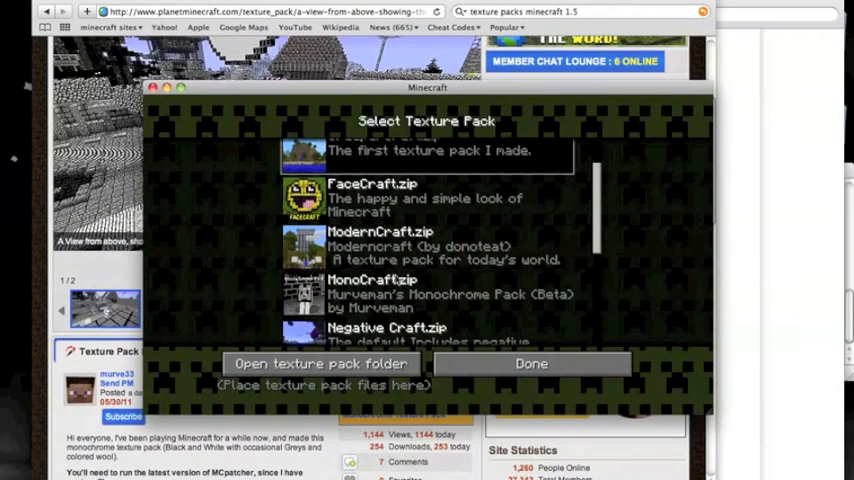
pyautogui.click(428, 292)
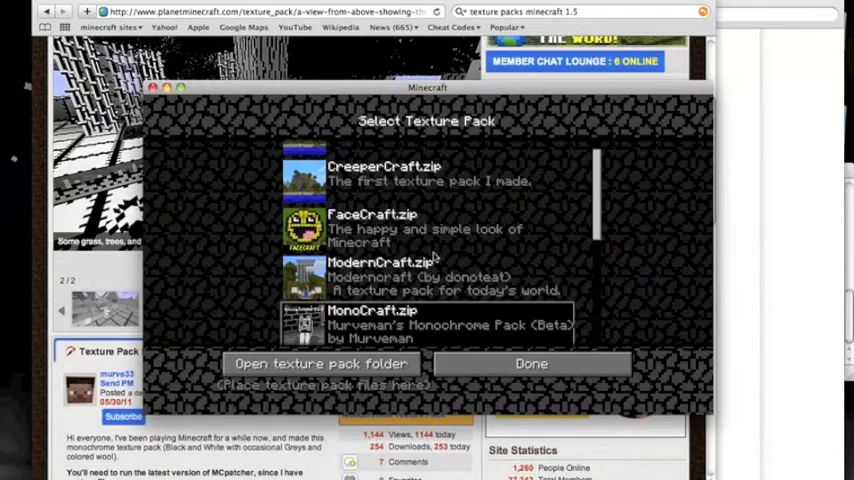
pyautogui.click(532, 364)
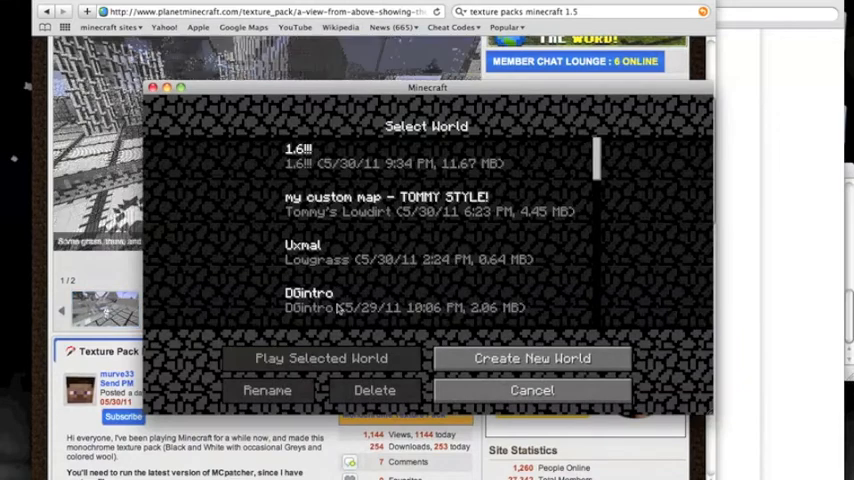
# Play a saved singleplayer world with the monochrome textures, then pause to the game menu
pyautogui.click(320, 358)
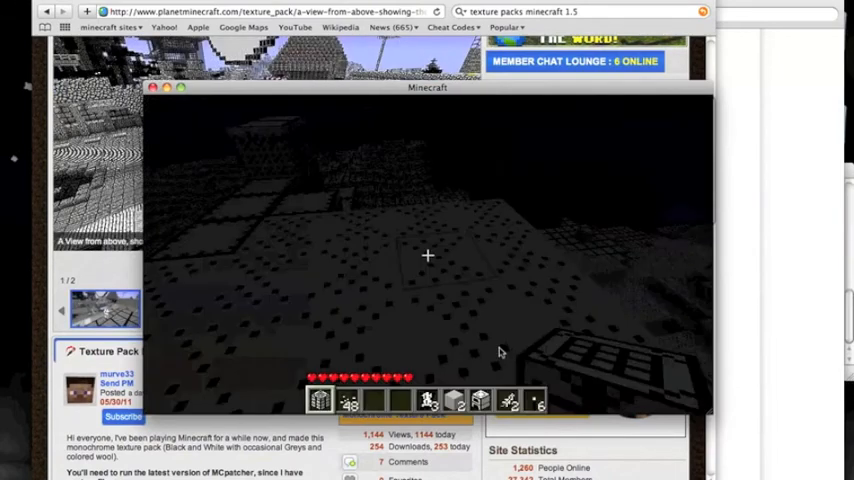
pyautogui.press('Escape')
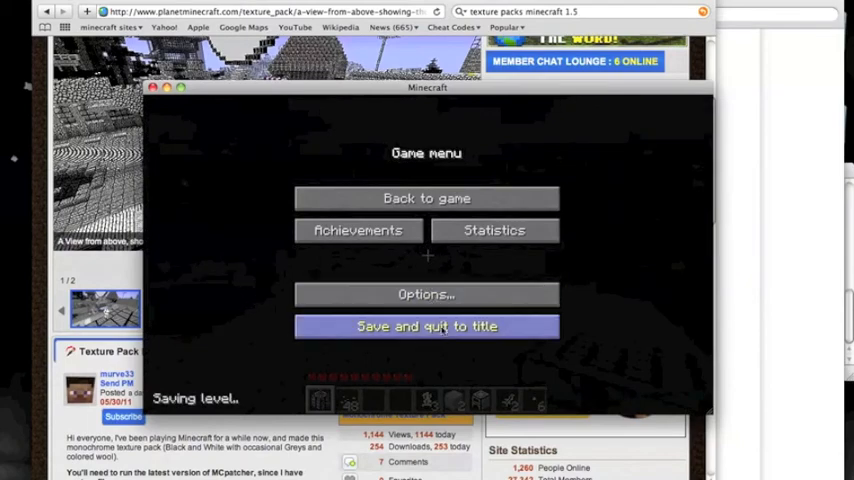
# Save and quit to title, then browse the texture pack list
pyautogui.click(426, 326)
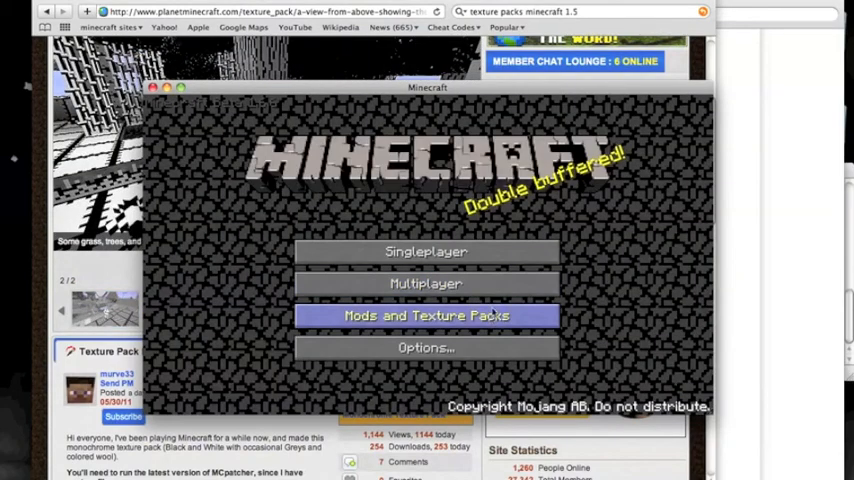
pyautogui.click(424, 316)
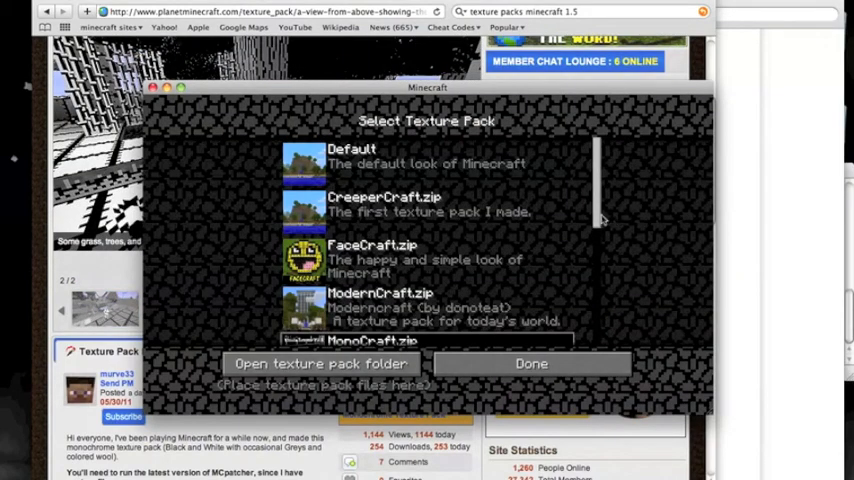
pyautogui.scroll(-3)
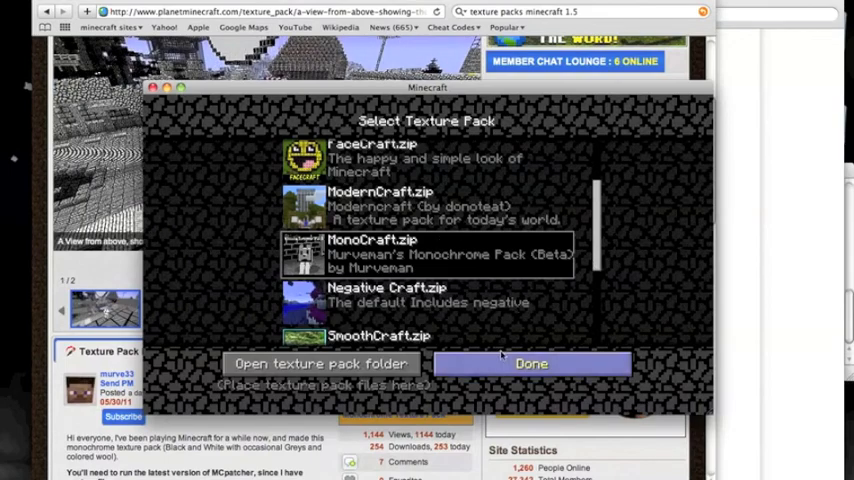
pyautogui.click(532, 364)
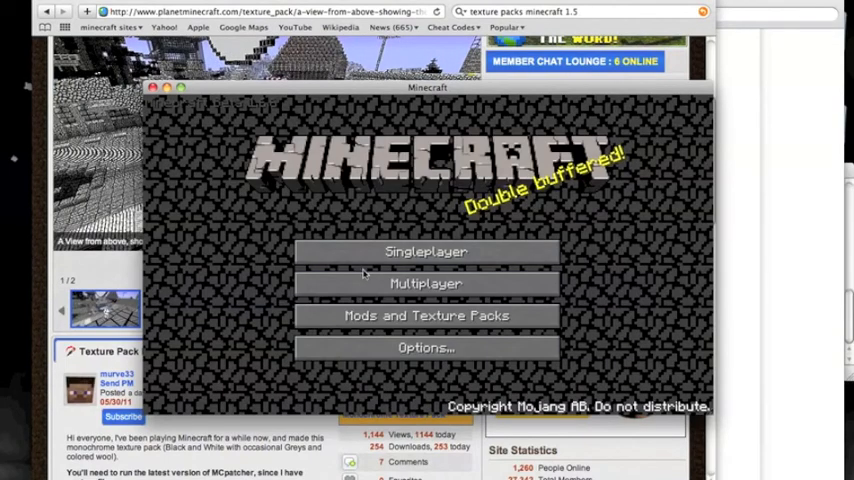
# Switch back to the Default texture pack and open the texturepacks folder in Finder
pyautogui.click(426, 316)
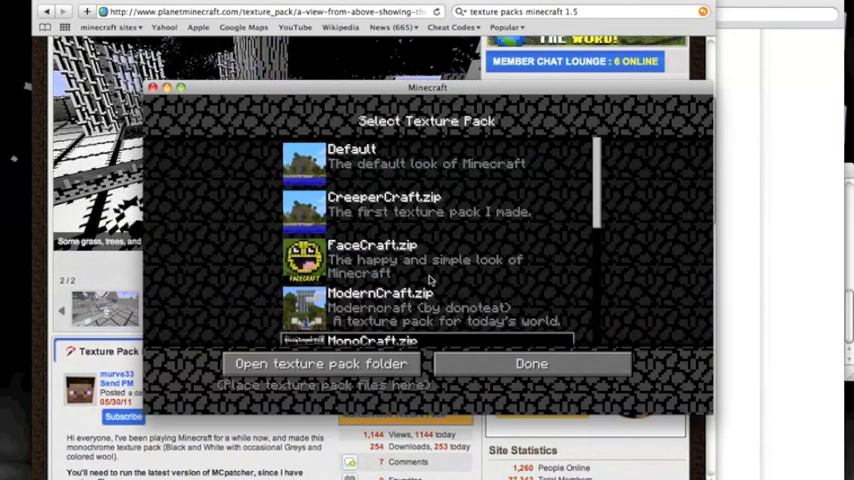
pyautogui.click(424, 164)
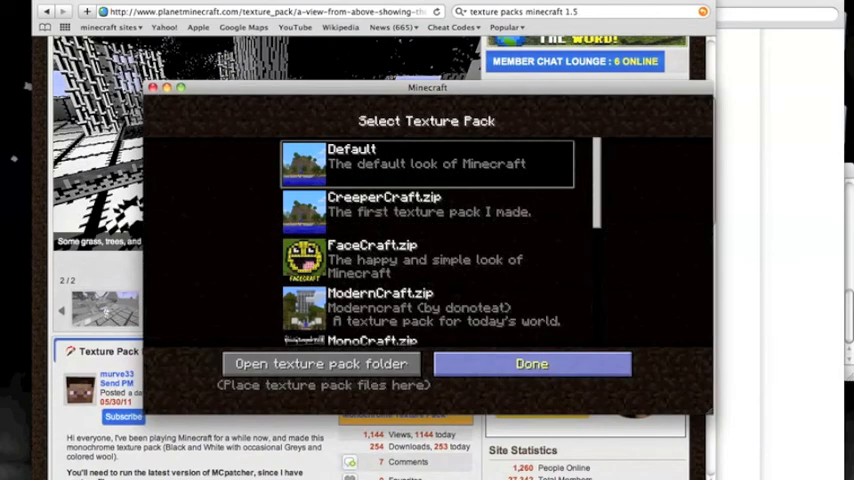
pyautogui.click(532, 364)
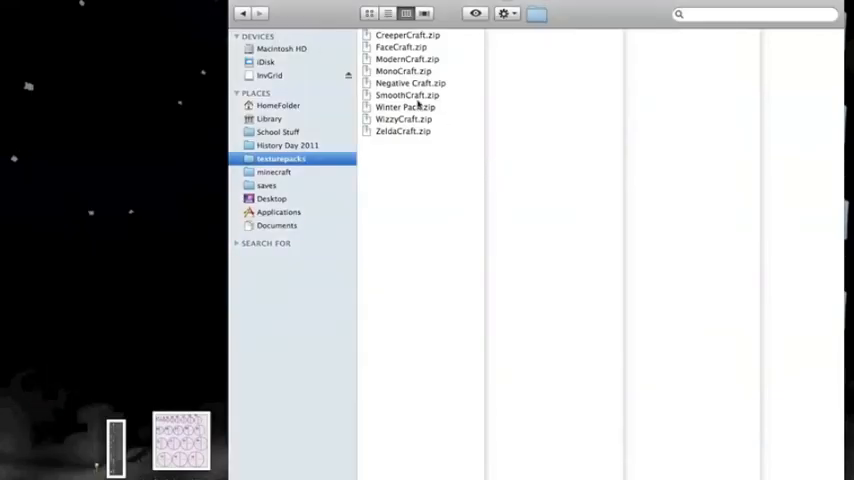
pyautogui.moveTo(4, 410)
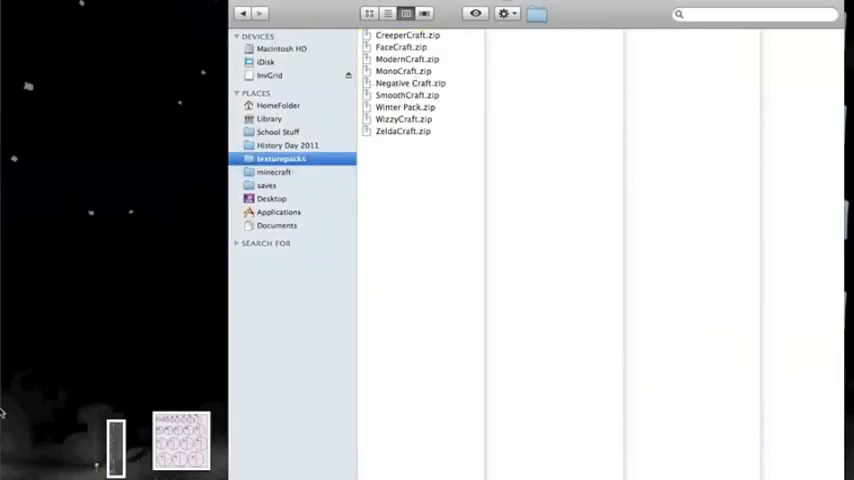